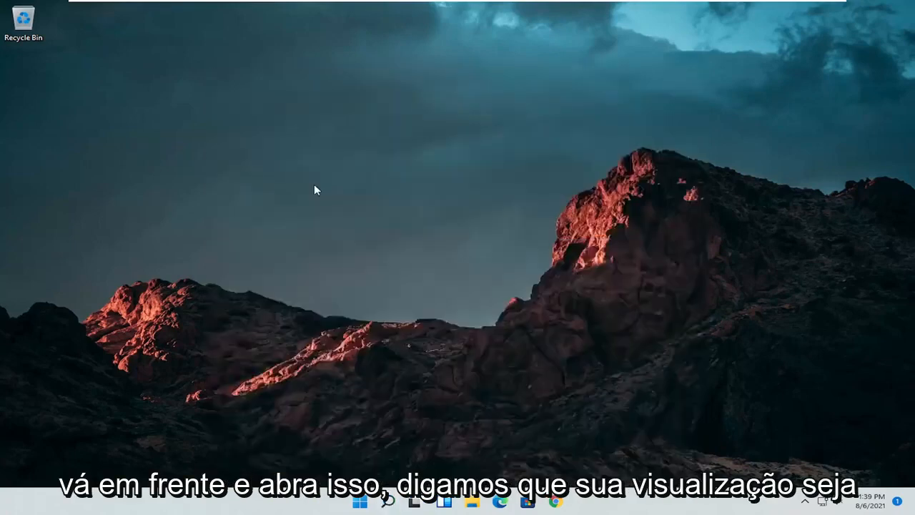
Step: Switch Control Panel's View by setting to Large icons
click(654, 144)
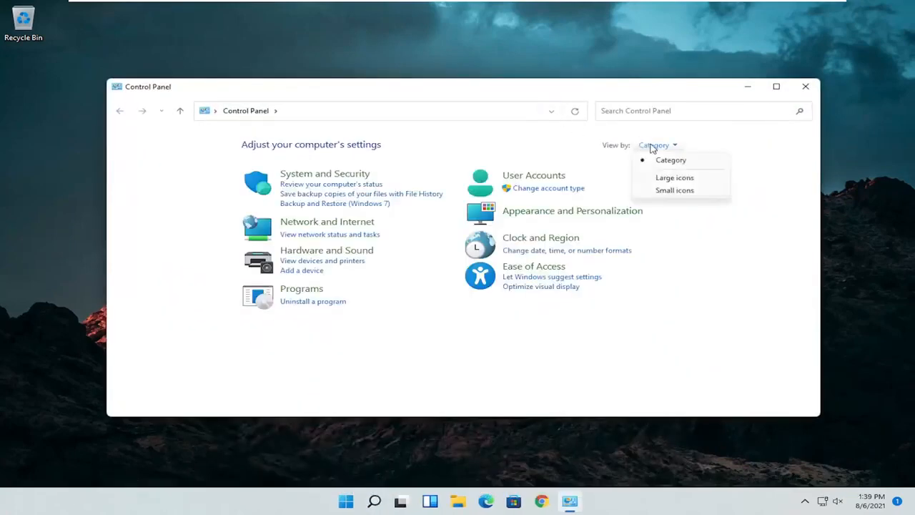
click(675, 178)
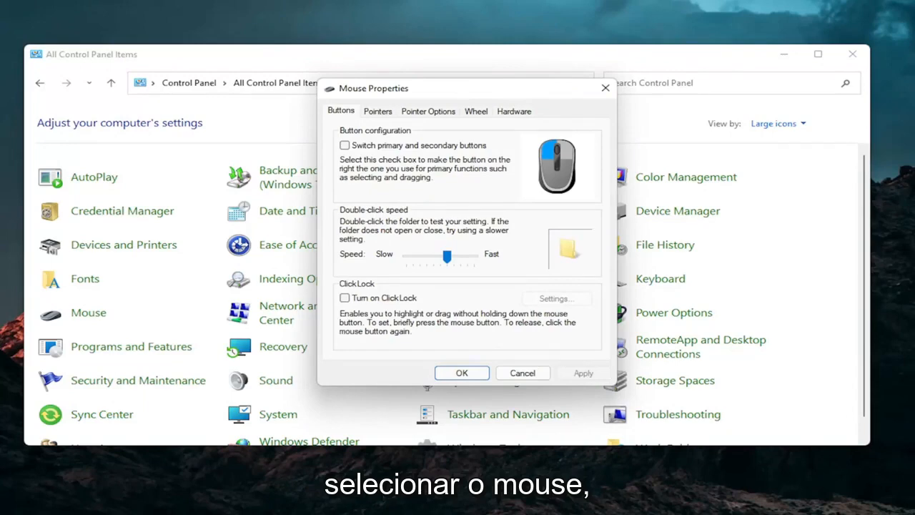
mouse_move(710, 156)
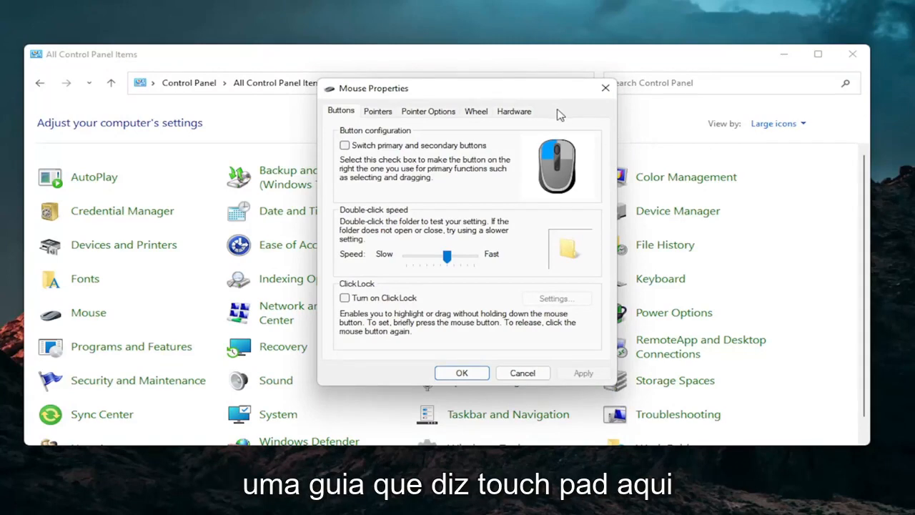
mouse_move(576, 118)
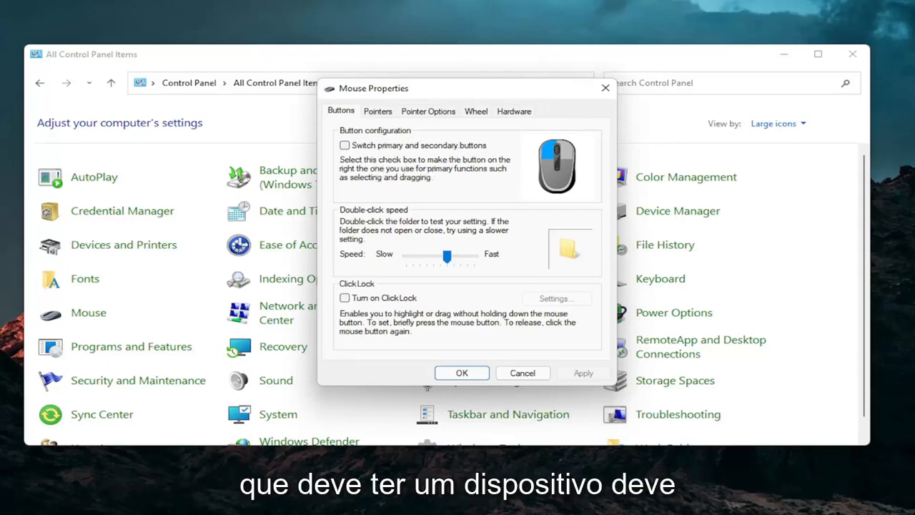
mouse_move(401, 198)
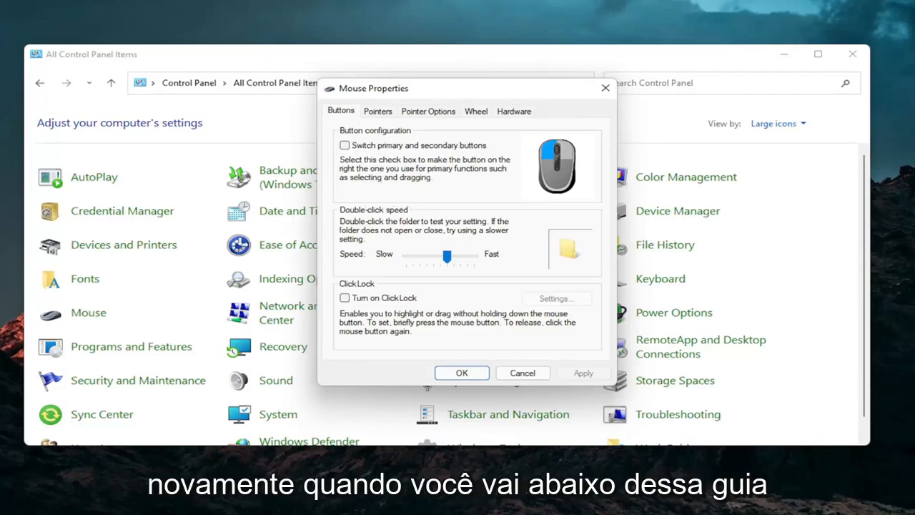
mouse_move(545, 133)
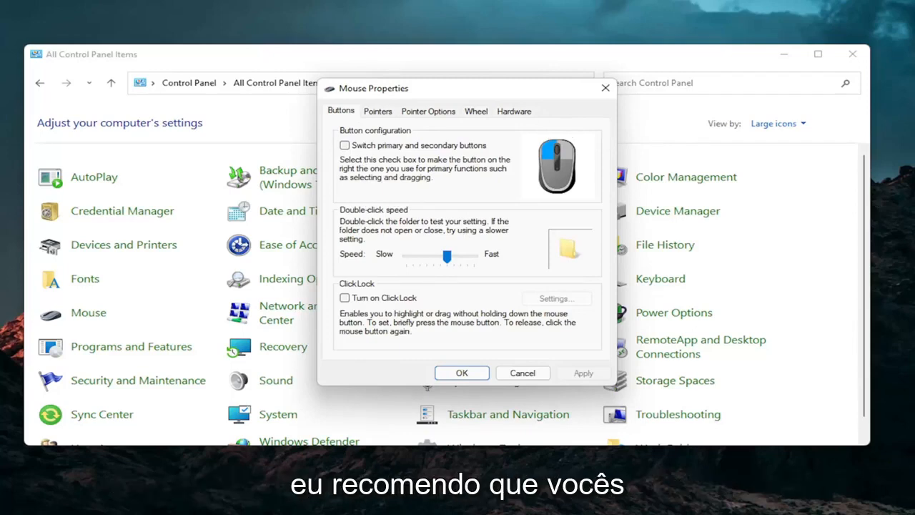
mouse_move(833, 69)
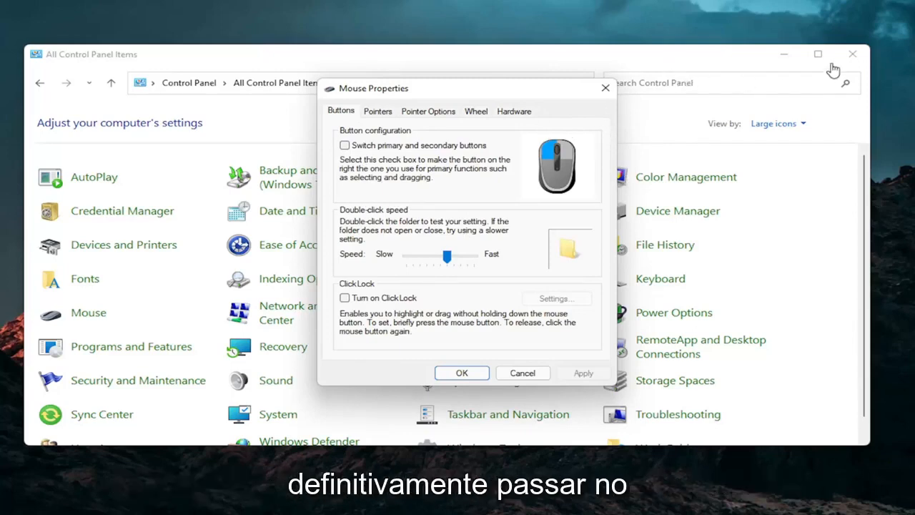
Step: Search for and launch Device Manager
click(388, 500)
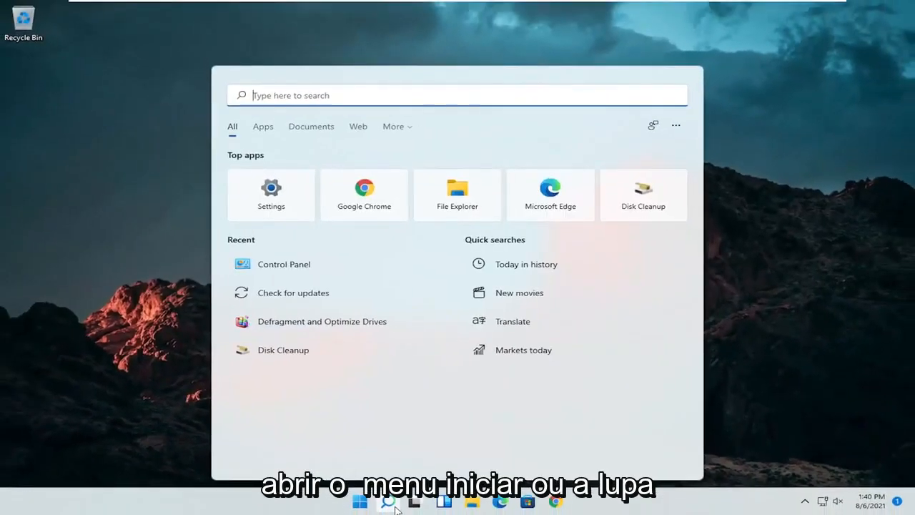
text(device Manager)
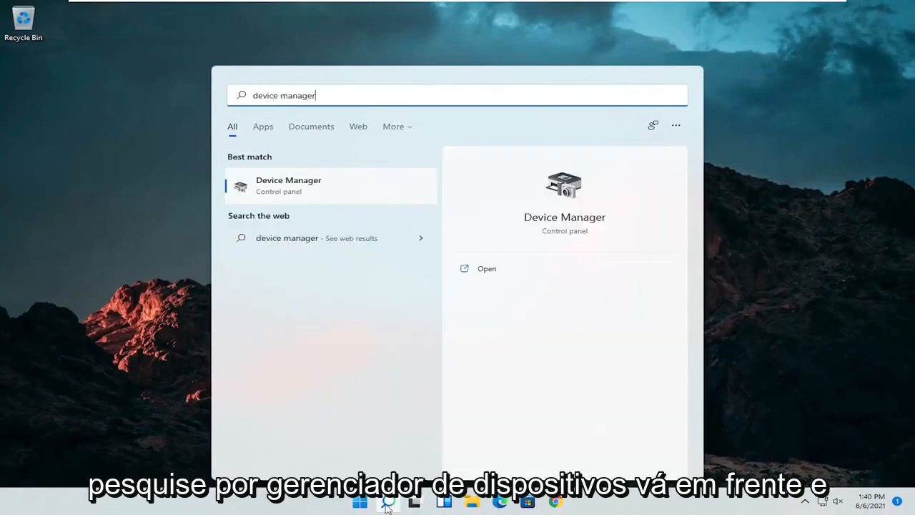
click(289, 185)
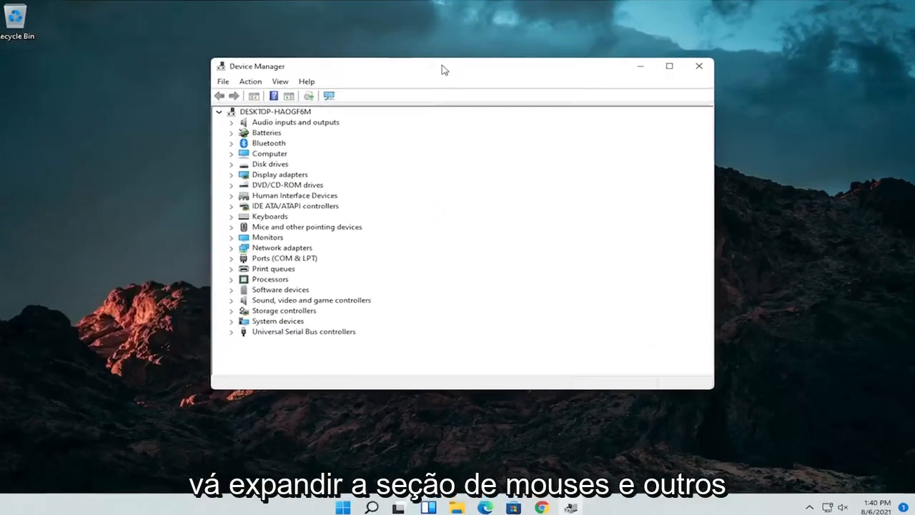
Step: Expand Mice and other pointing devices and choose Update driver for HID-compliant mouse
click(231, 227)
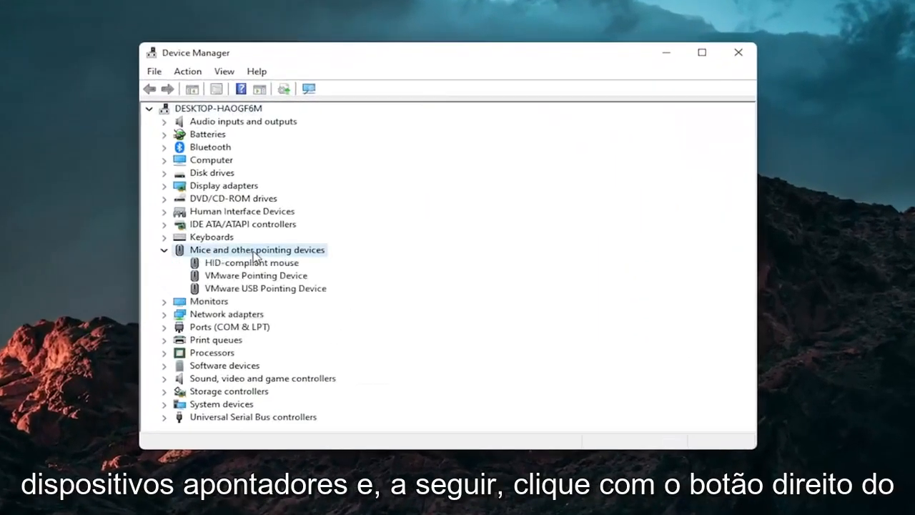
right_click(243, 262)
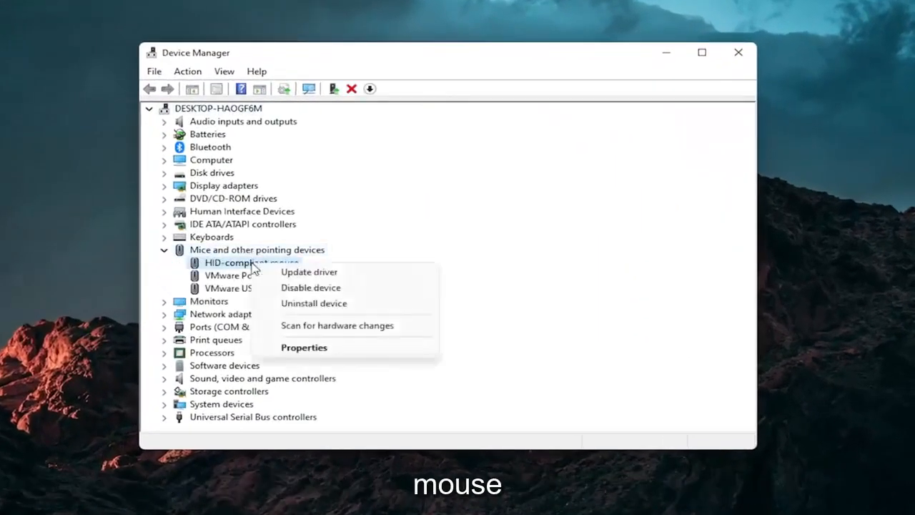
click(308, 271)
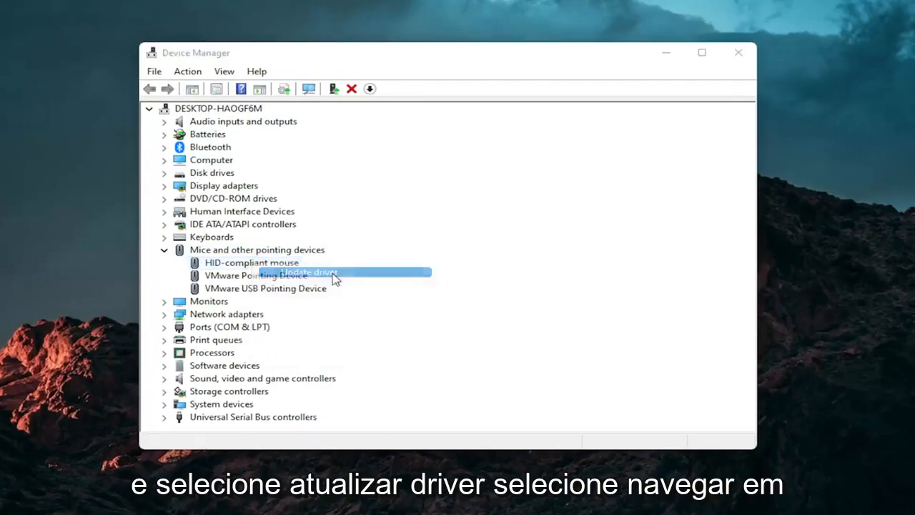
Step: Install the HID-compliant mouse driver by picking it from this computer's driver list
click(307, 272)
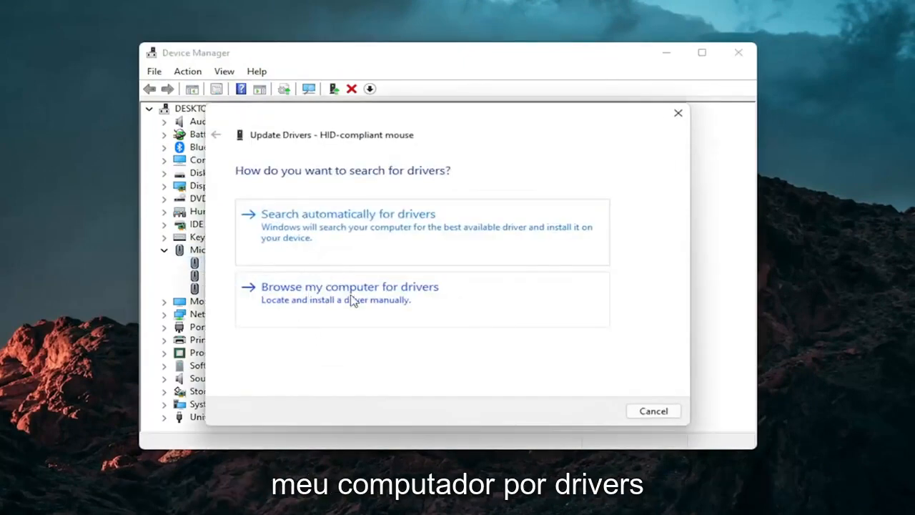
click(349, 286)
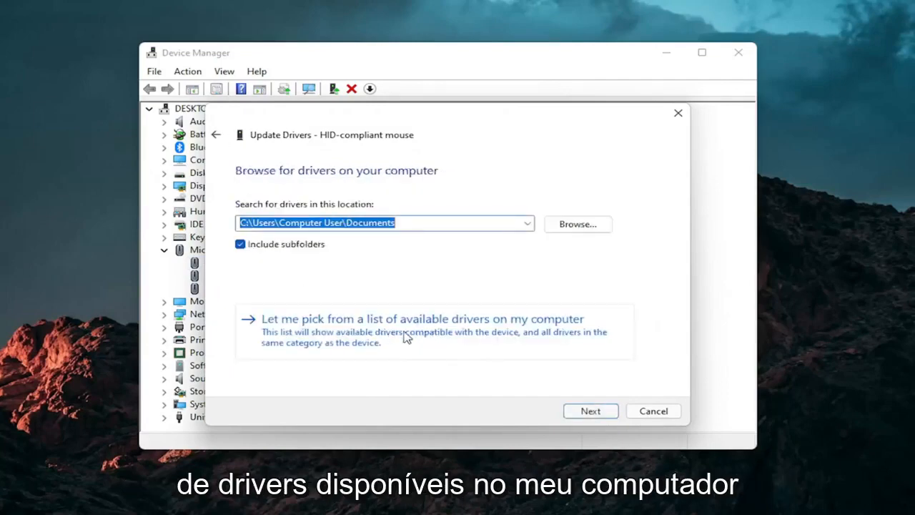
click(423, 318)
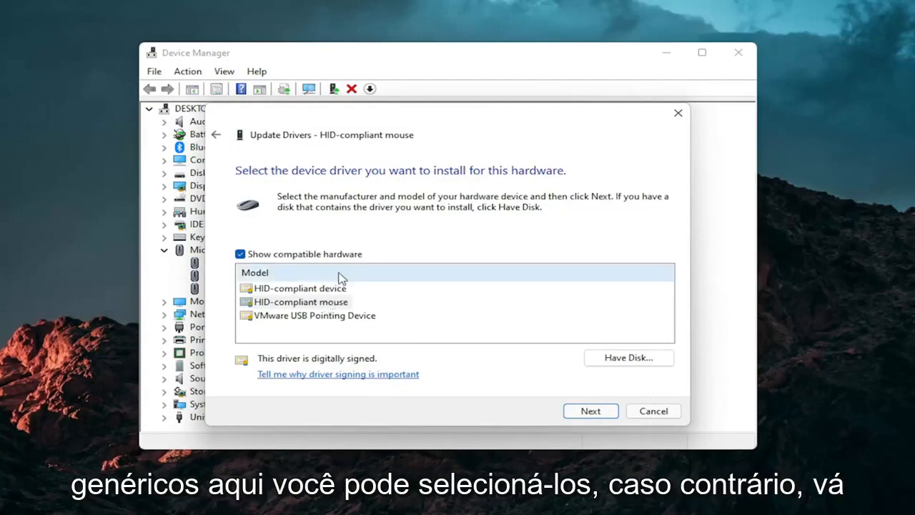
mouse_move(285, 277)
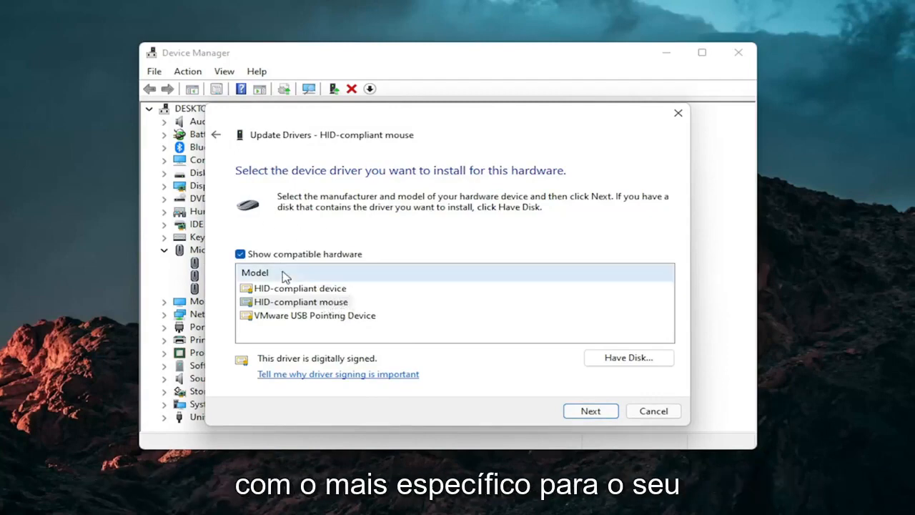
click(590, 411)
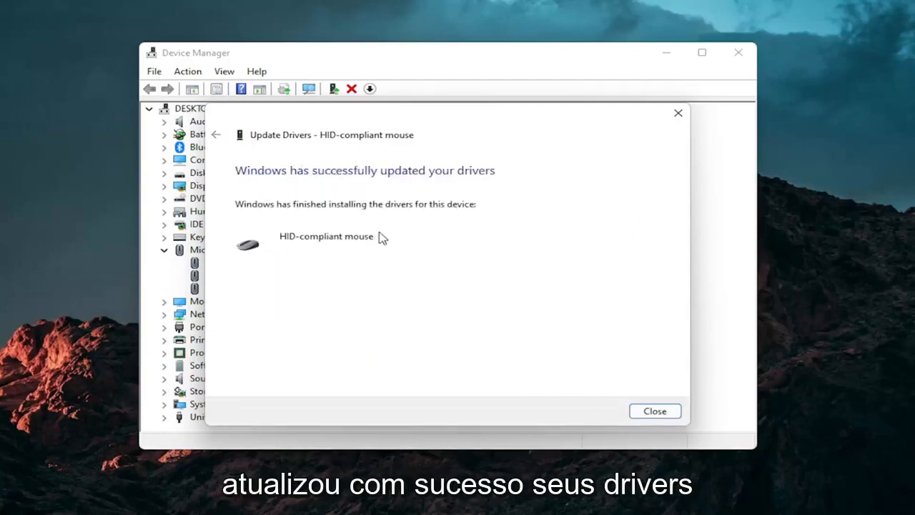
Step: Dismiss the driver update confirmation and close Device Manager
click(654, 411)
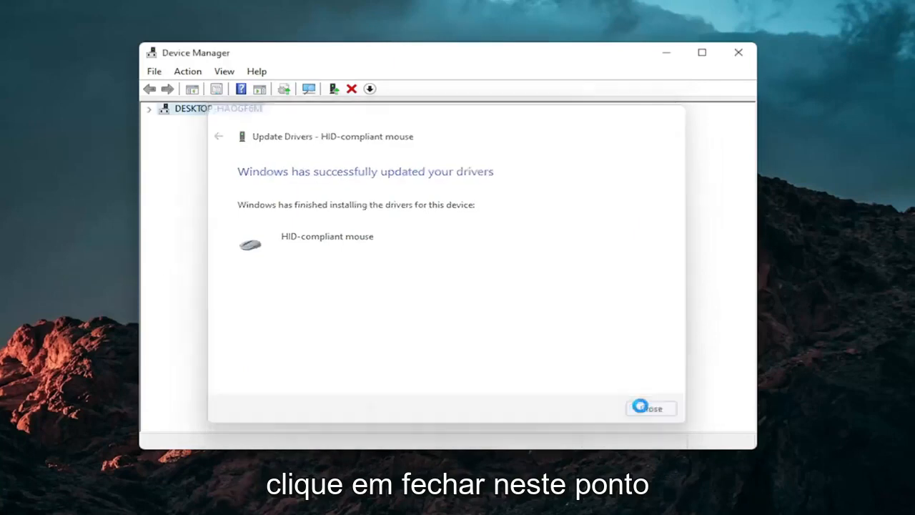
click(650, 407)
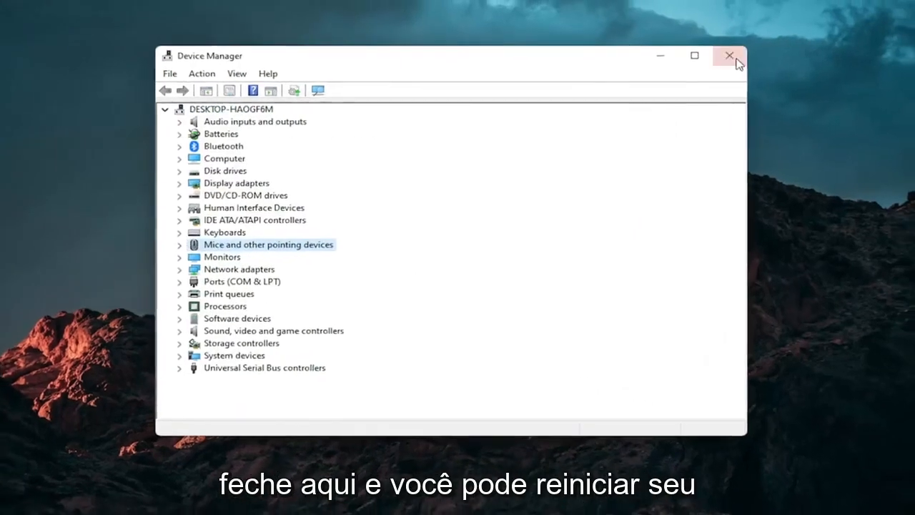
Step: Open Troubleshoot settings and scroll Other troubleshooters to the Keyboard entry
click(729, 55)
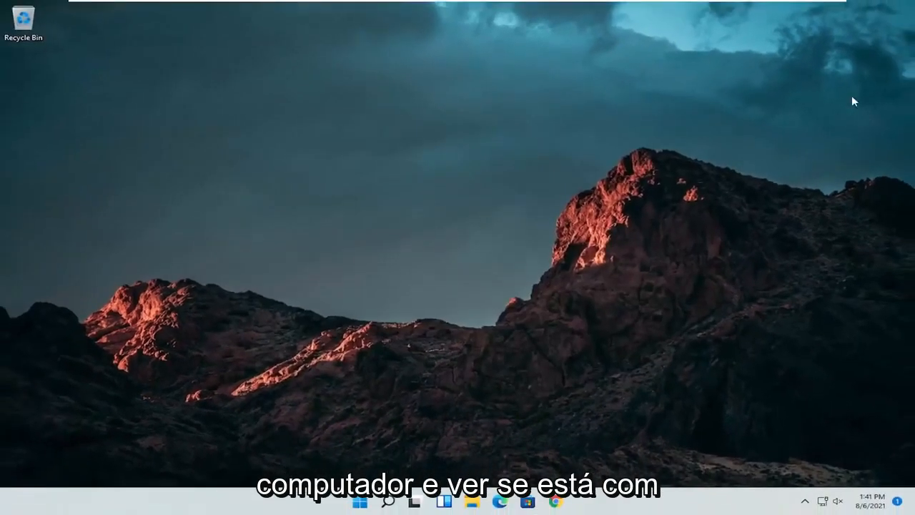
mouse_move(329, 337)
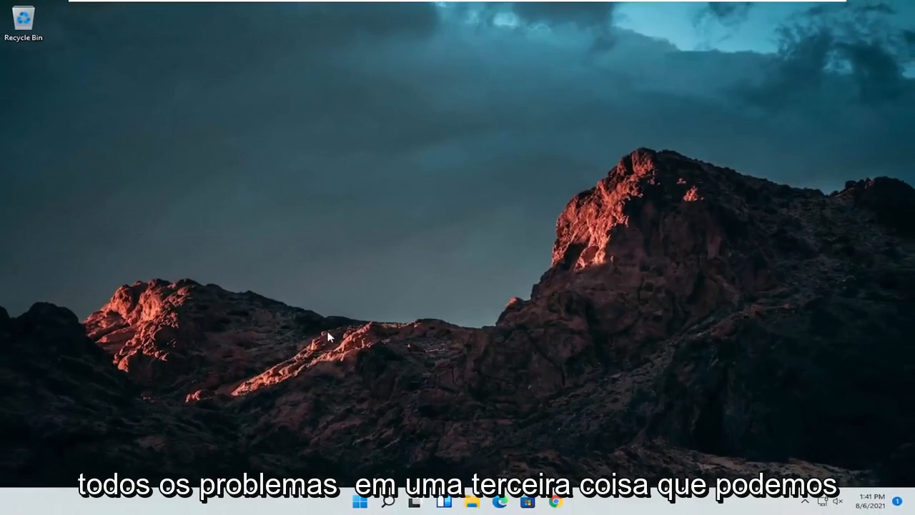
click(388, 500)
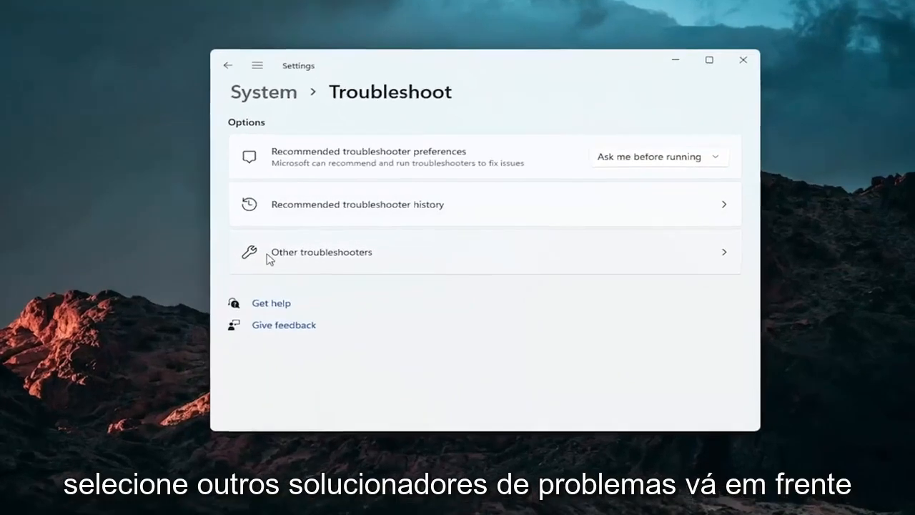
click(322, 252)
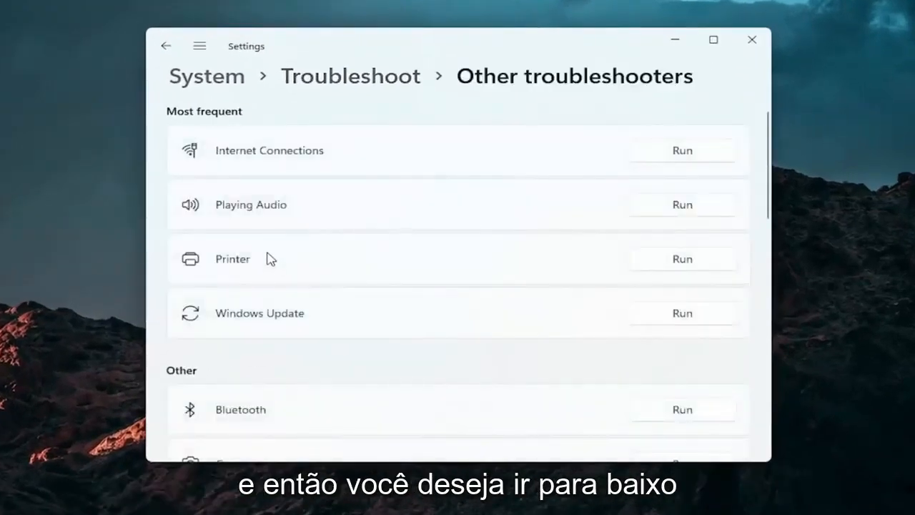
scroll(down, 3)
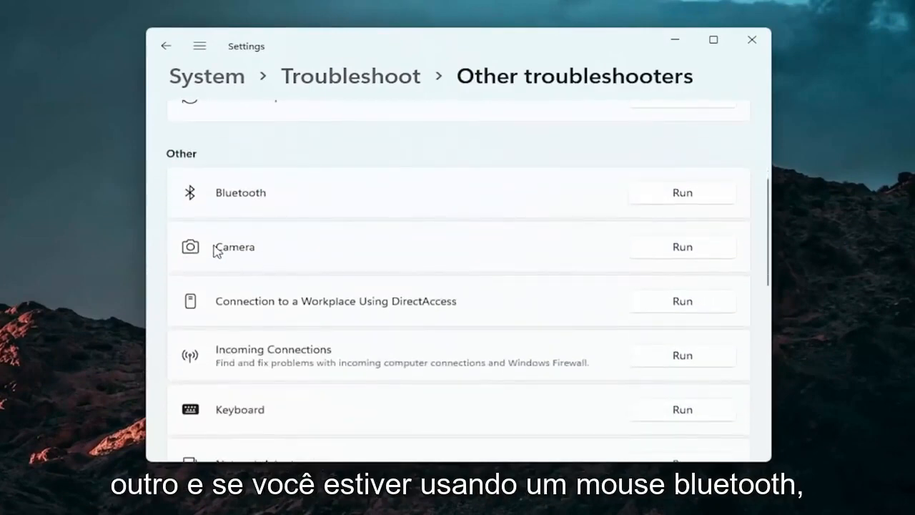
mouse_move(208, 213)
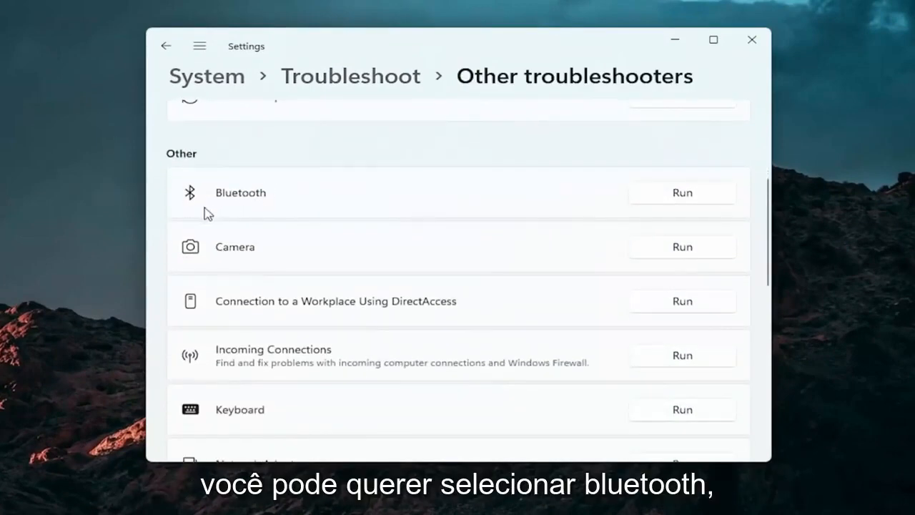
mouse_move(286, 286)
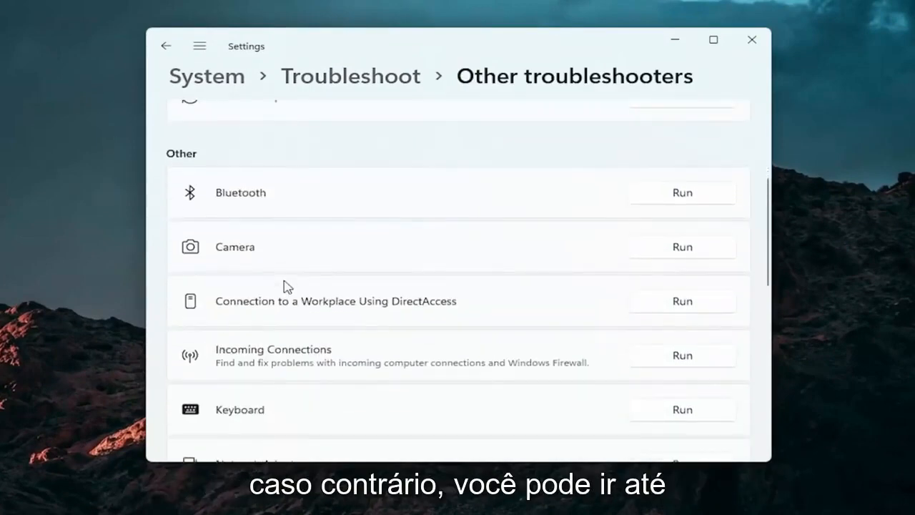
scroll(down, 3)
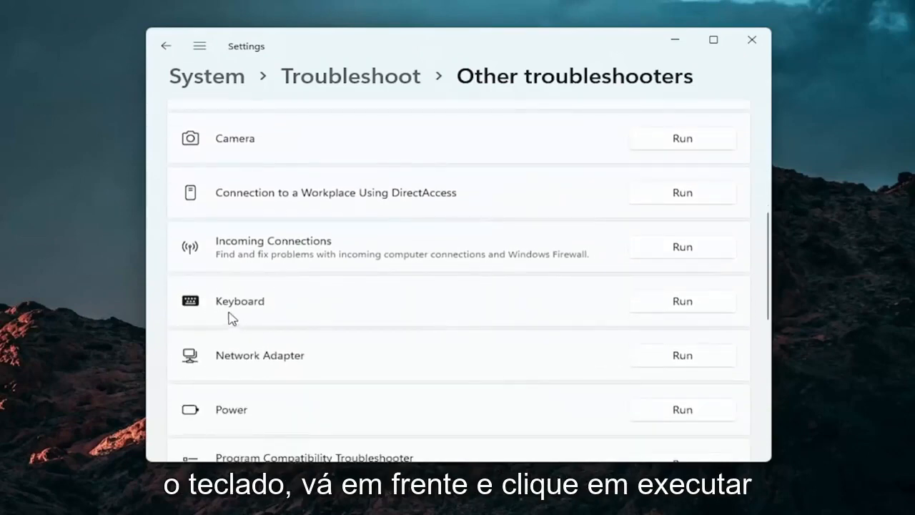
Step: Run the Keyboard troubleshooter, then close it and Settings
click(682, 301)
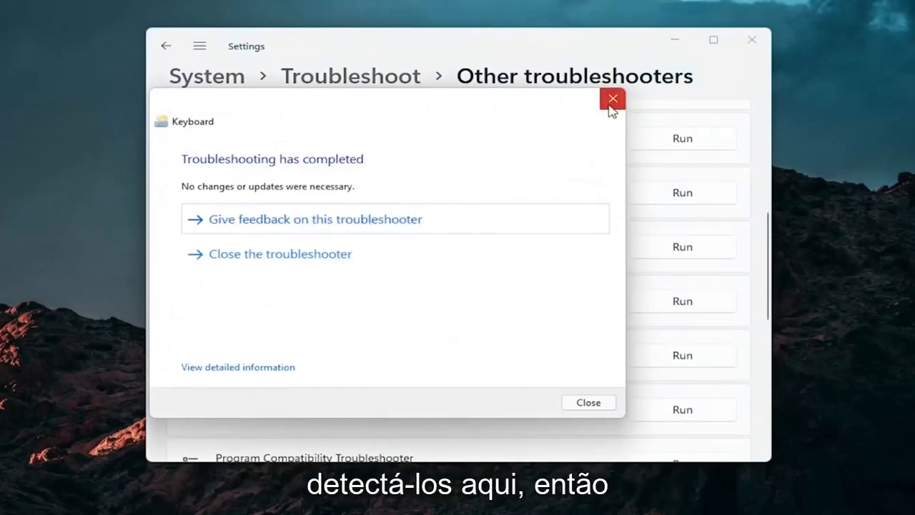
click(612, 98)
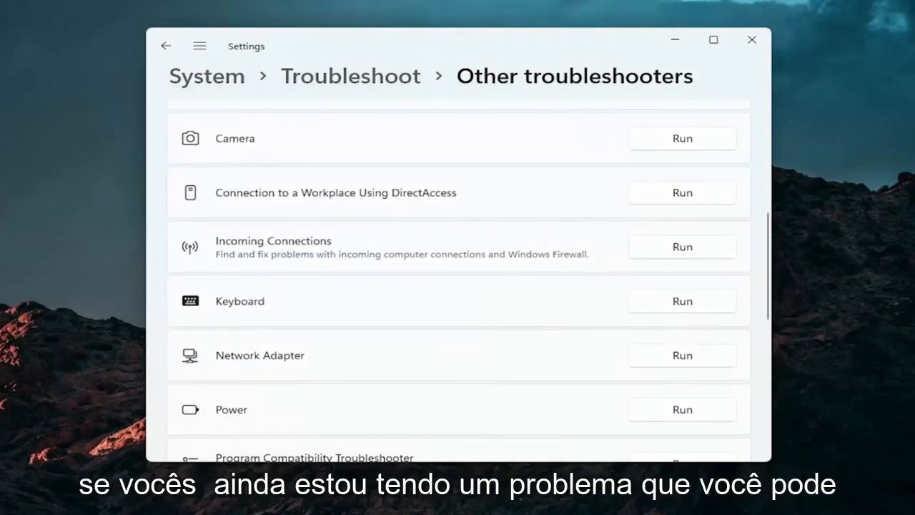
click(751, 39)
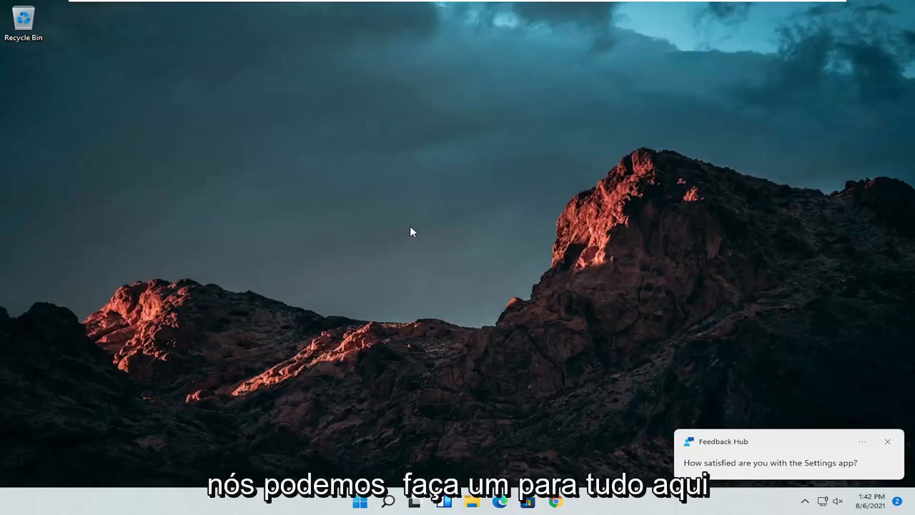
Step: Search 'cmd' and run Command Prompt as administrator, approving the UAC prompt
click(388, 501)
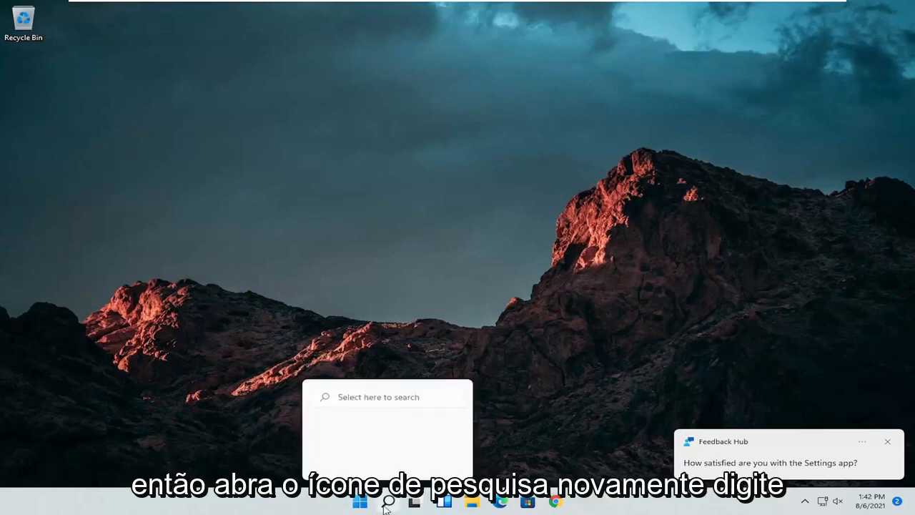
click(387, 501)
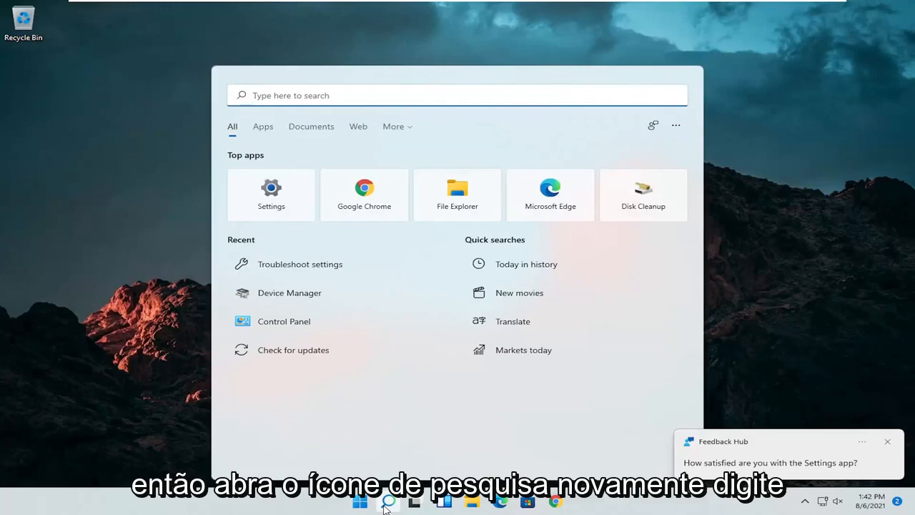
text(cmd)
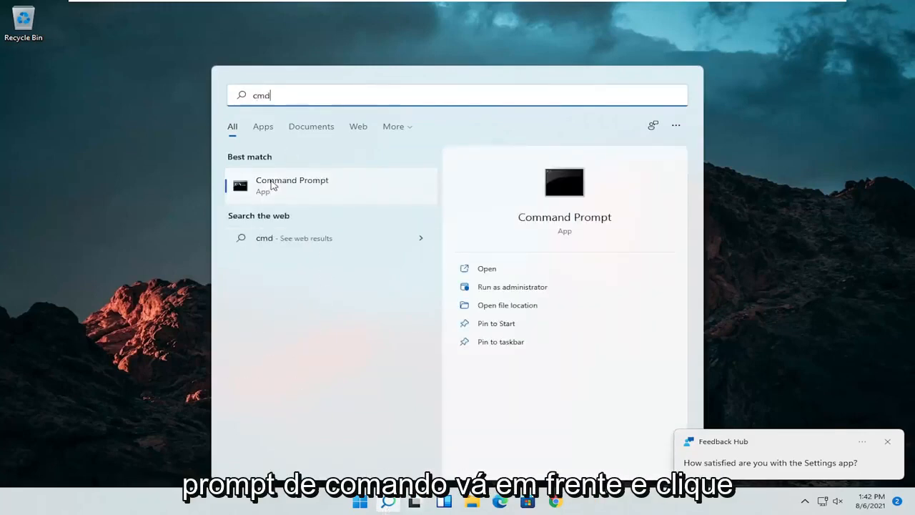
right_click(292, 185)
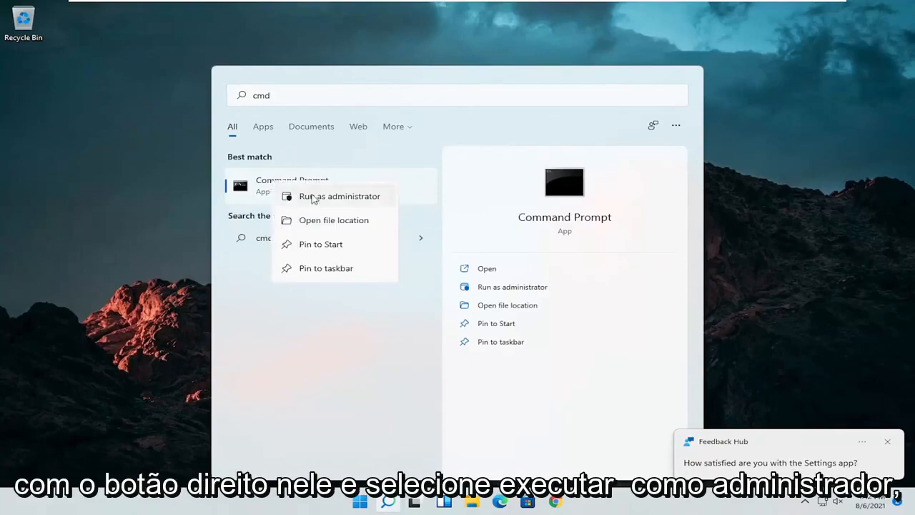
click(339, 196)
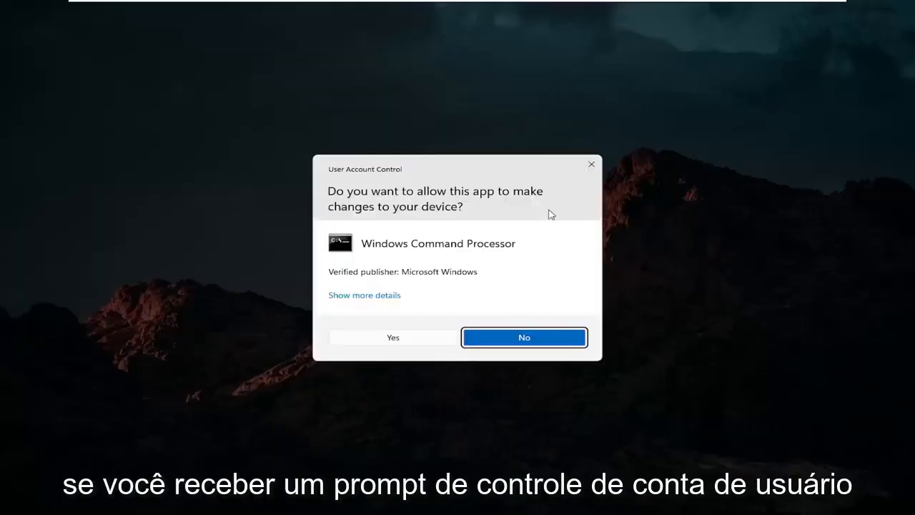
click(392, 337)
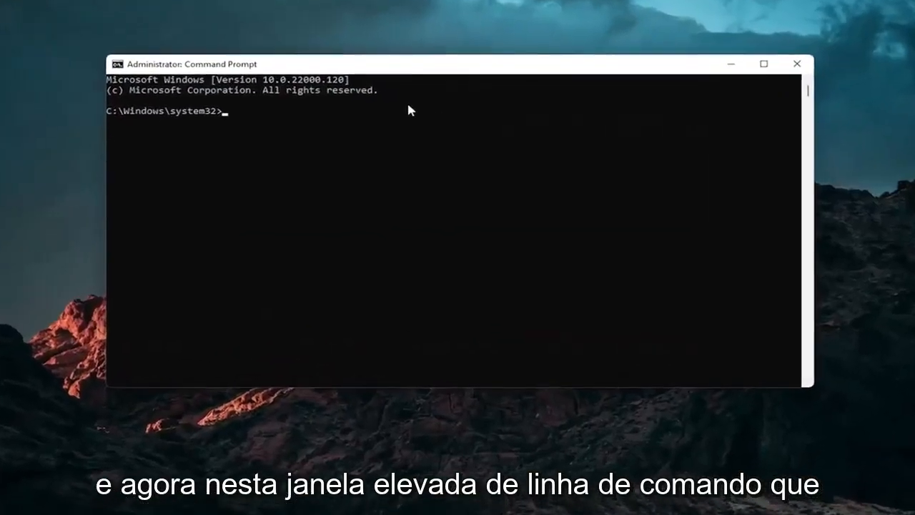
Step: Run 'sfc /scannow' and let verification reach 100% with no violations
text(sfc /sc)
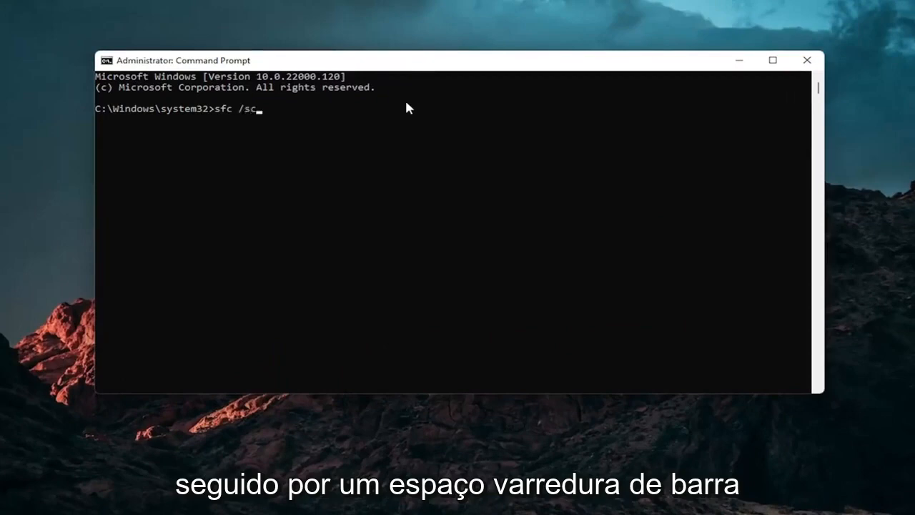
text(annow)
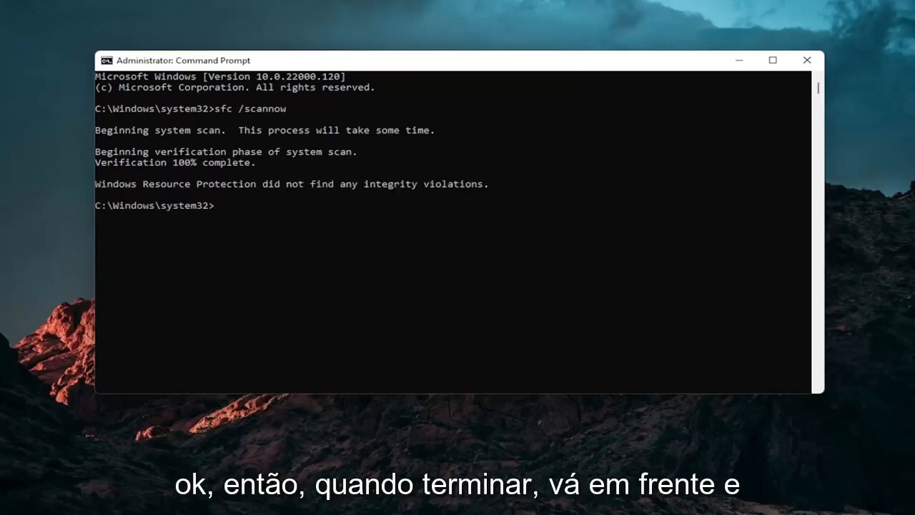
Step: Choose Restart from the Start button's right-click menu
click(807, 60)
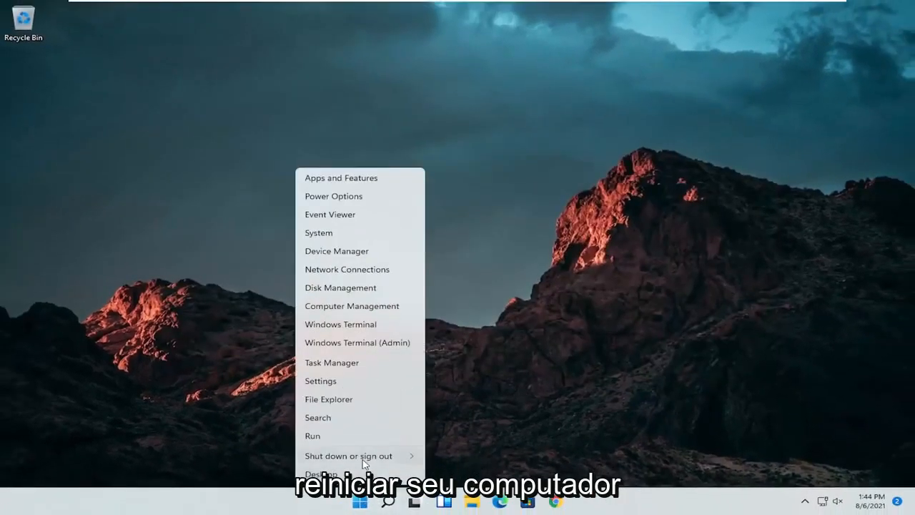
click(348, 456)
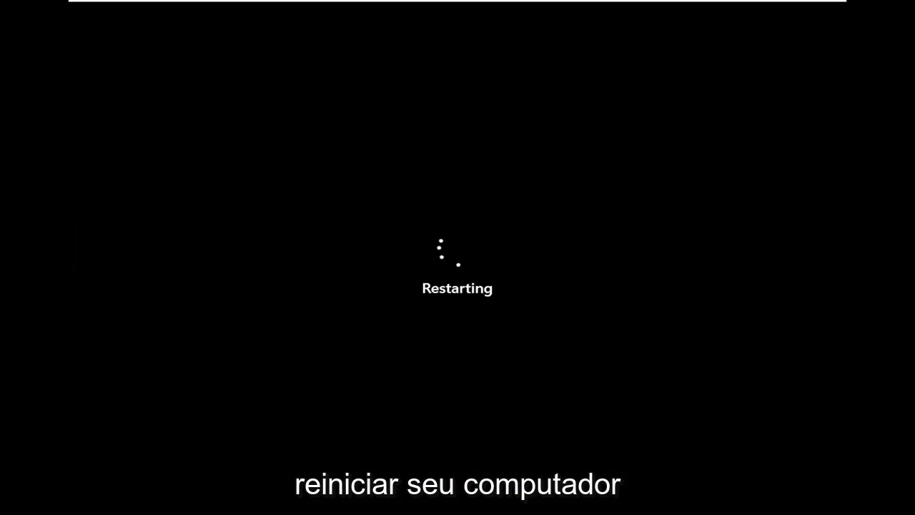